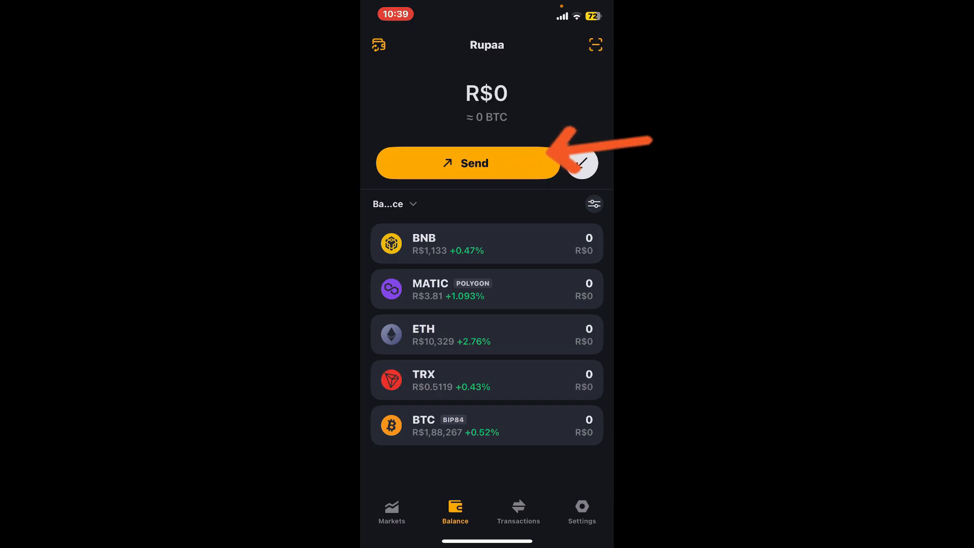
Start a send from the Balance screen to list the available coins.
left_click(468, 163)
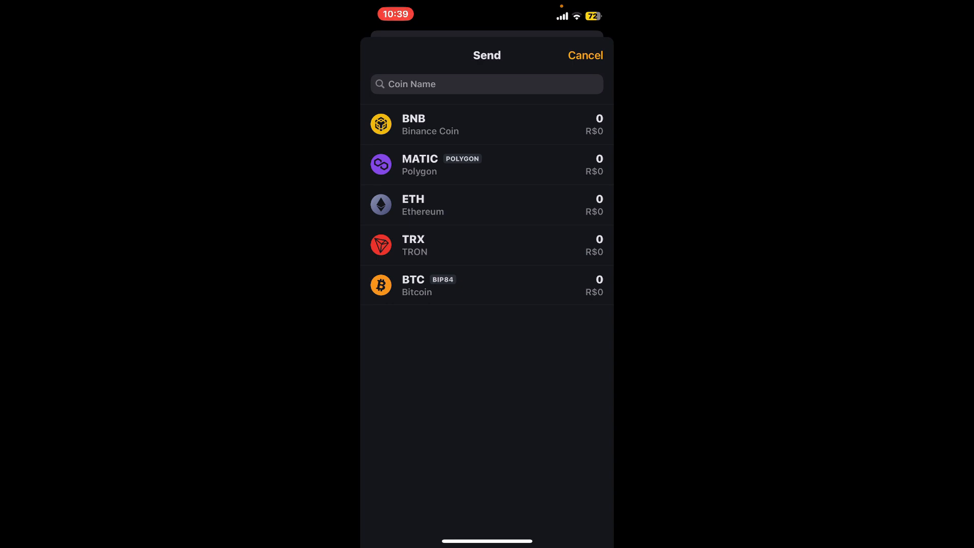
Pick BTC (Bitcoin) from the coin list.
left_click(487, 285)
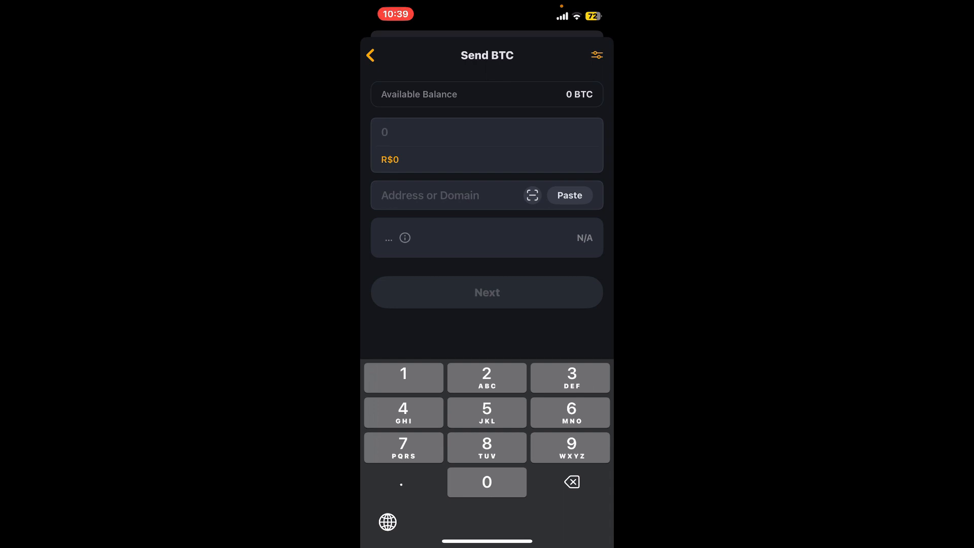
Enter an amount of 250 BTC and paste the recipient Bitcoin address.
left_click(486, 377)
type("250")
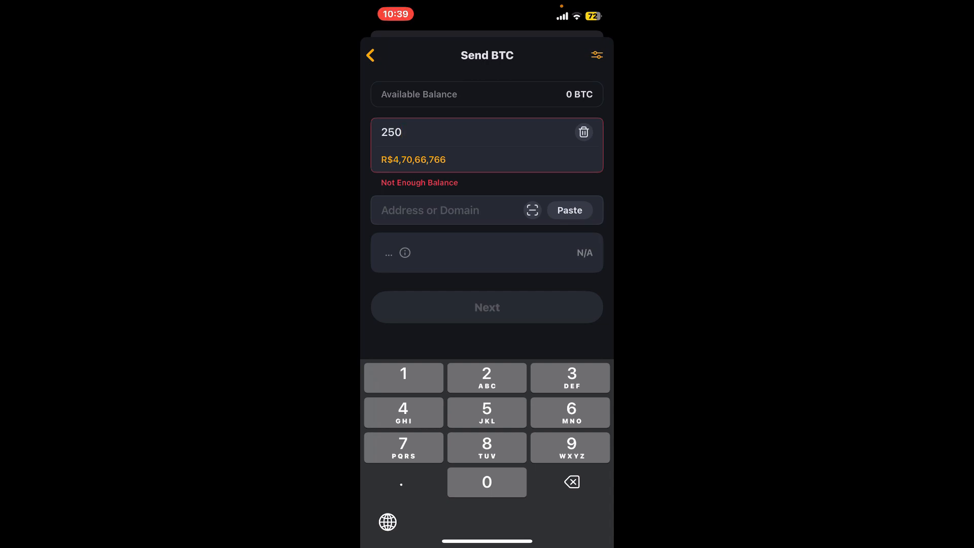
left_click(454, 210)
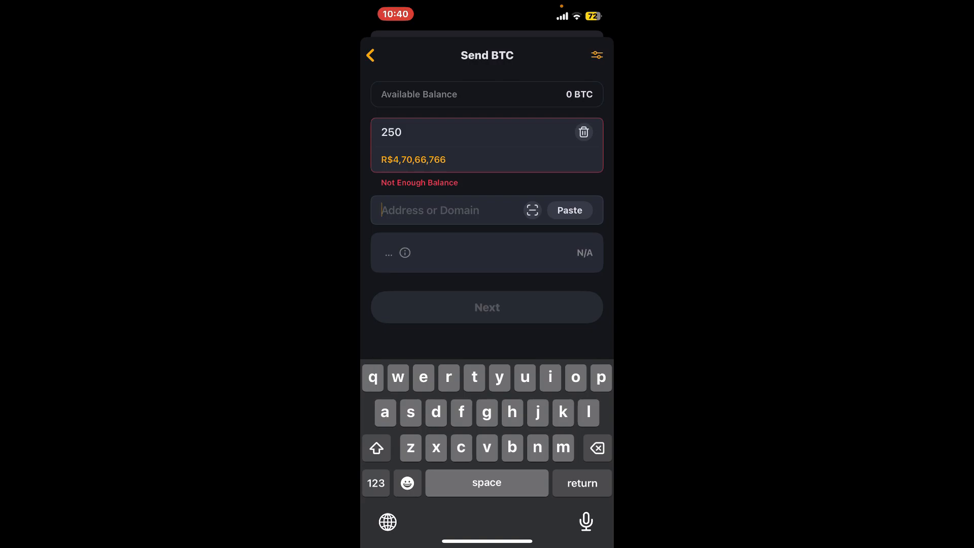
left_click(568, 209)
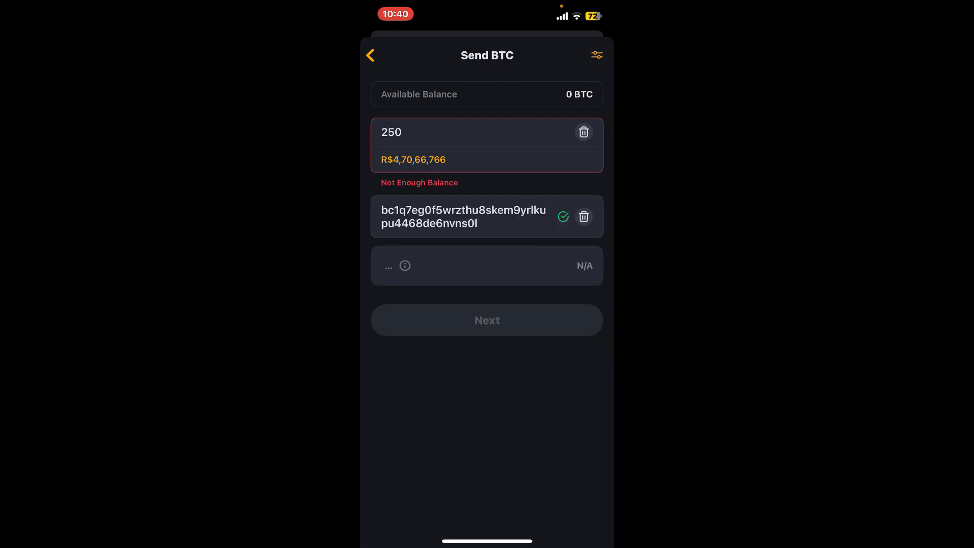